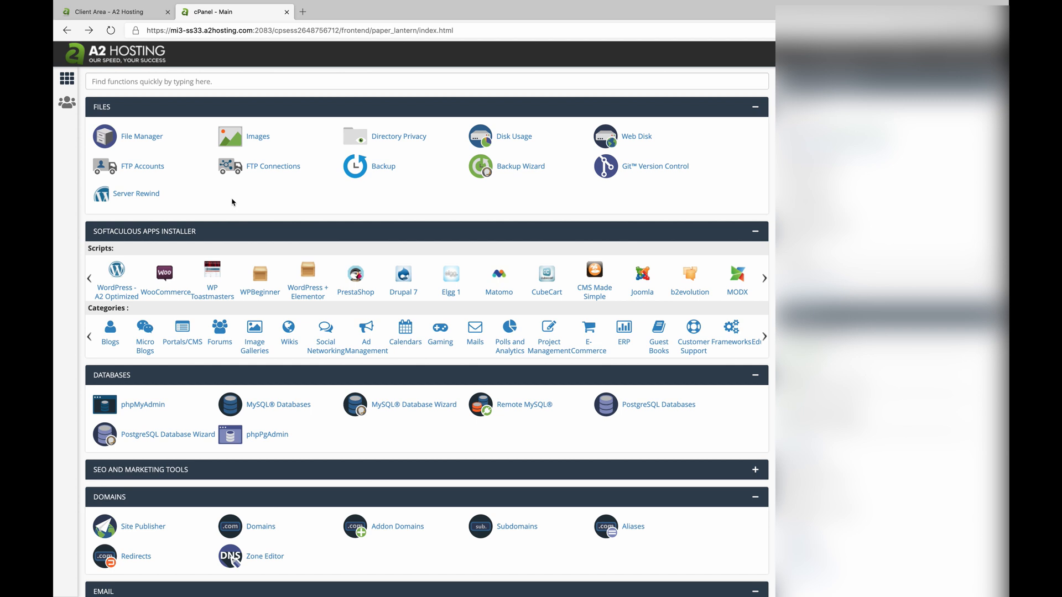
{"action": "mouse_move", "coordinate": [116, 290]}
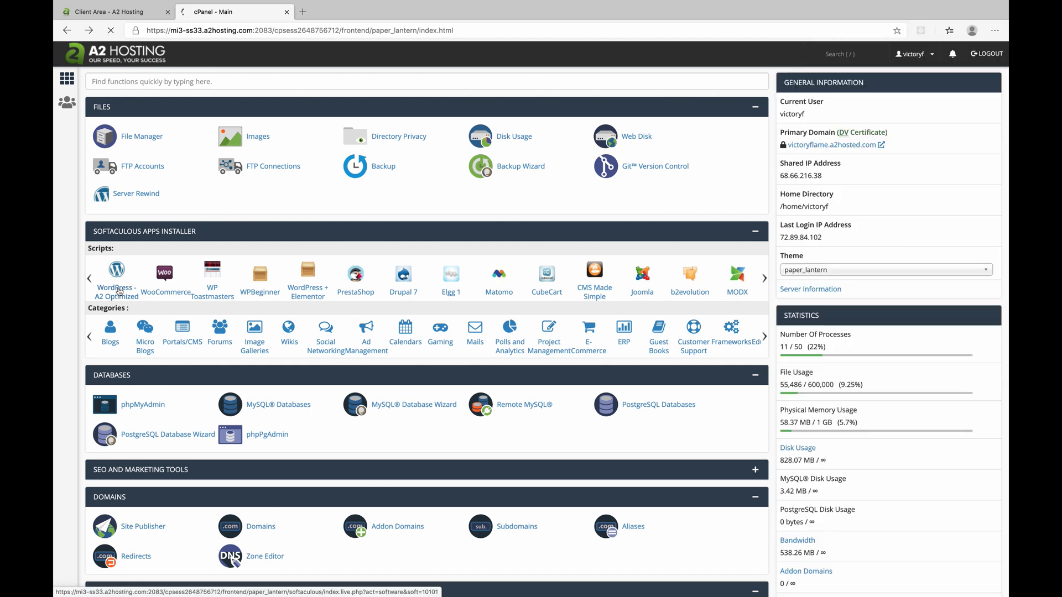
Step: Go to the WordPress – A2 Optimized installer from cPanel's Softaculous Apps section
{"action": "left_click", "coordinate": [117, 271]}
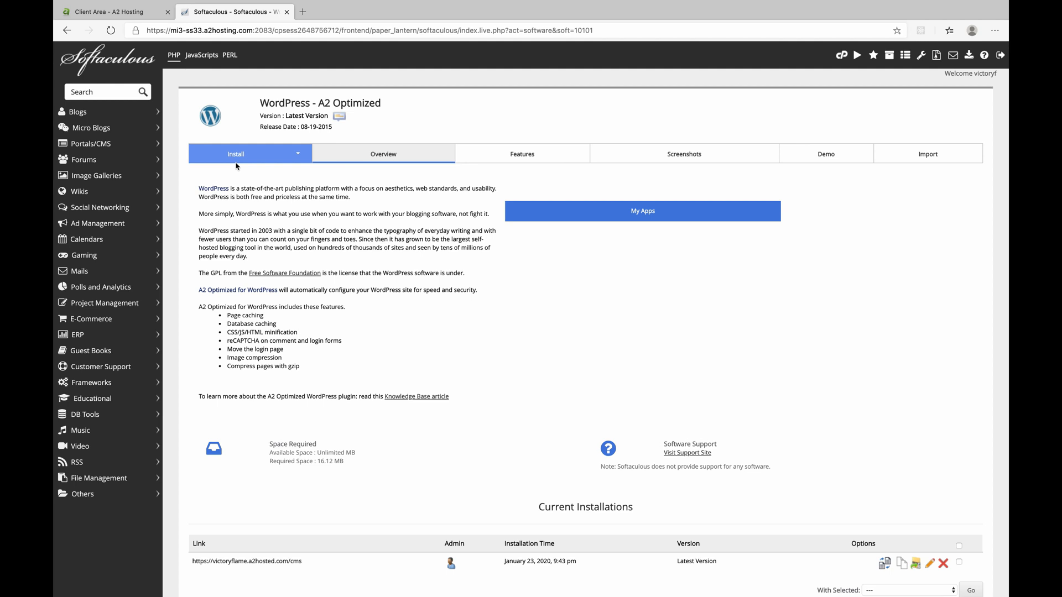
{"action": "mouse_move", "coordinate": [120, 291]}
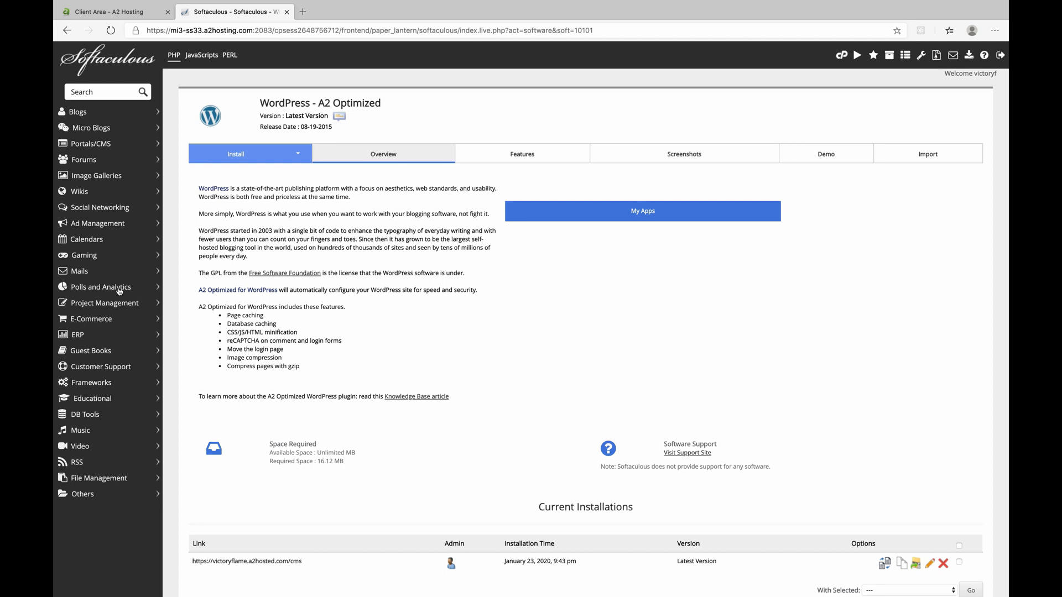
Step: Start a new WordPress installation so the install form appears with default values
{"action": "left_click", "coordinate": [235, 154]}
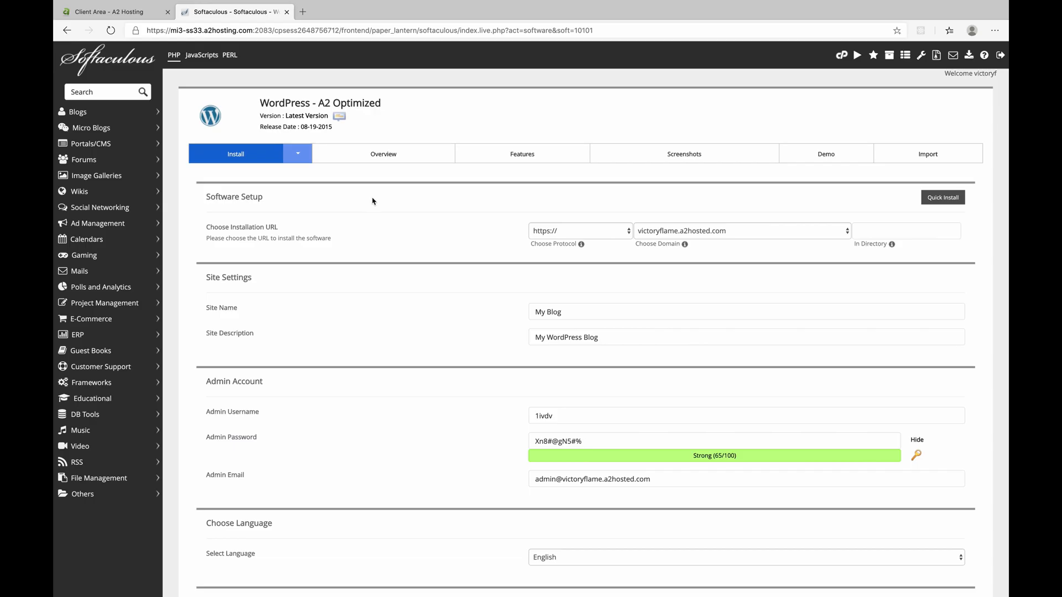
{"action": "mouse_move", "coordinate": [576, 259]}
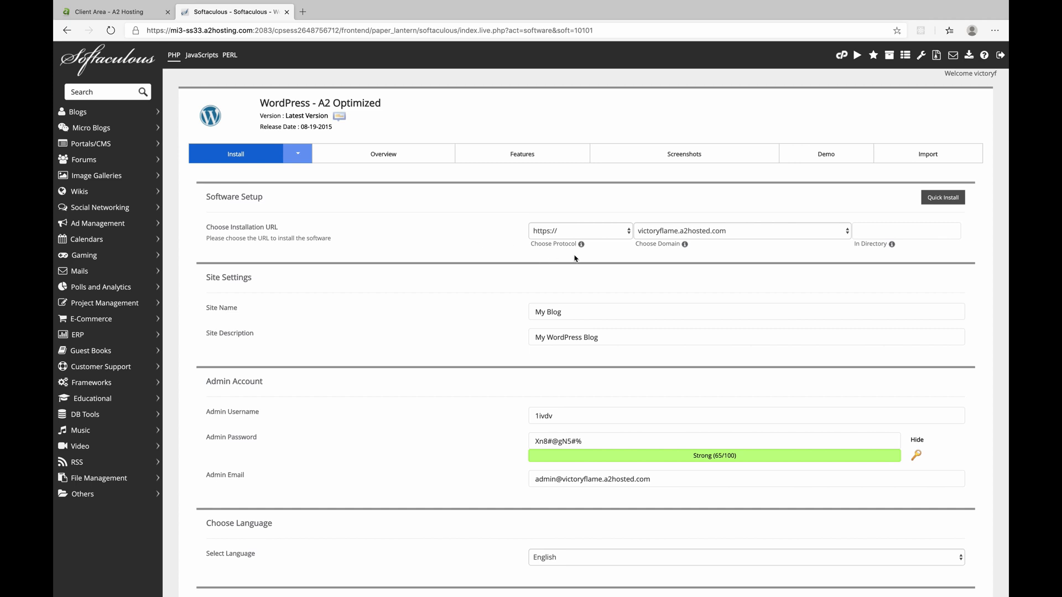
Step: Set the installation directory to a2wp
{"action": "left_click", "coordinate": [906, 230]}
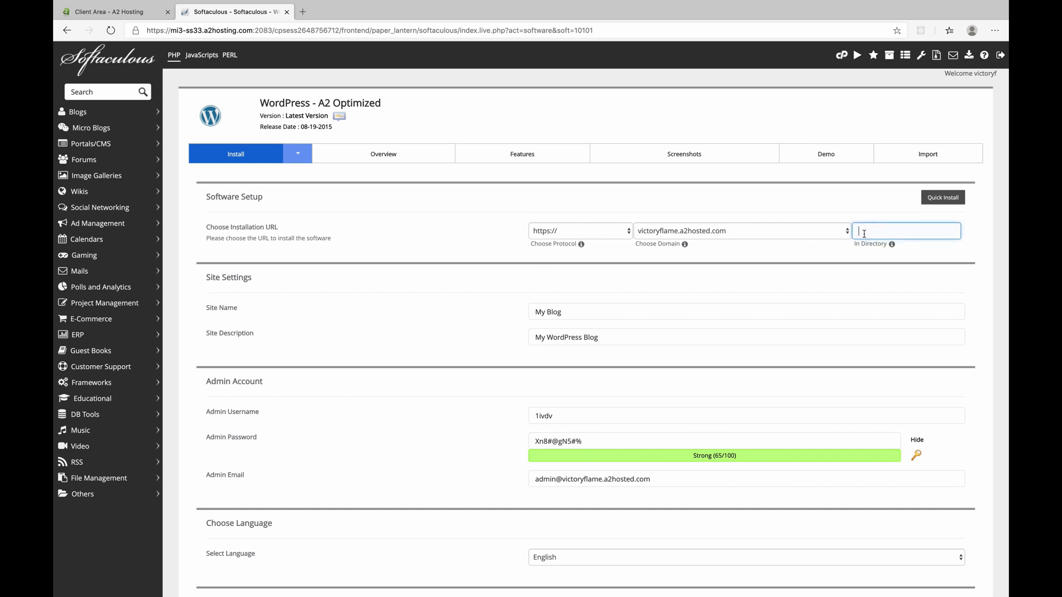
{"action": "type", "text": "a"}
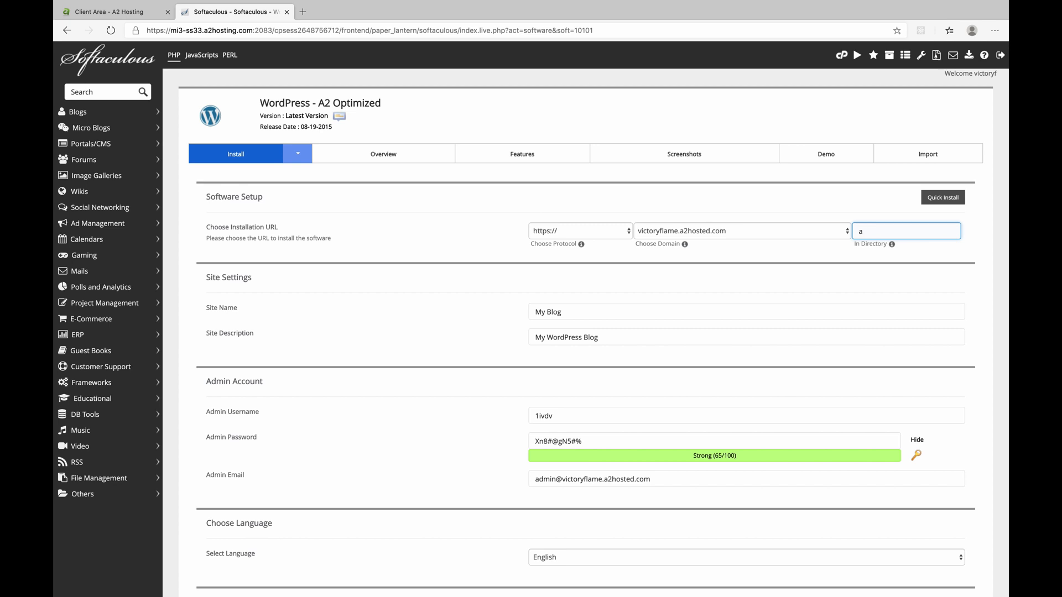
{"action": "type", "text": "2wp"}
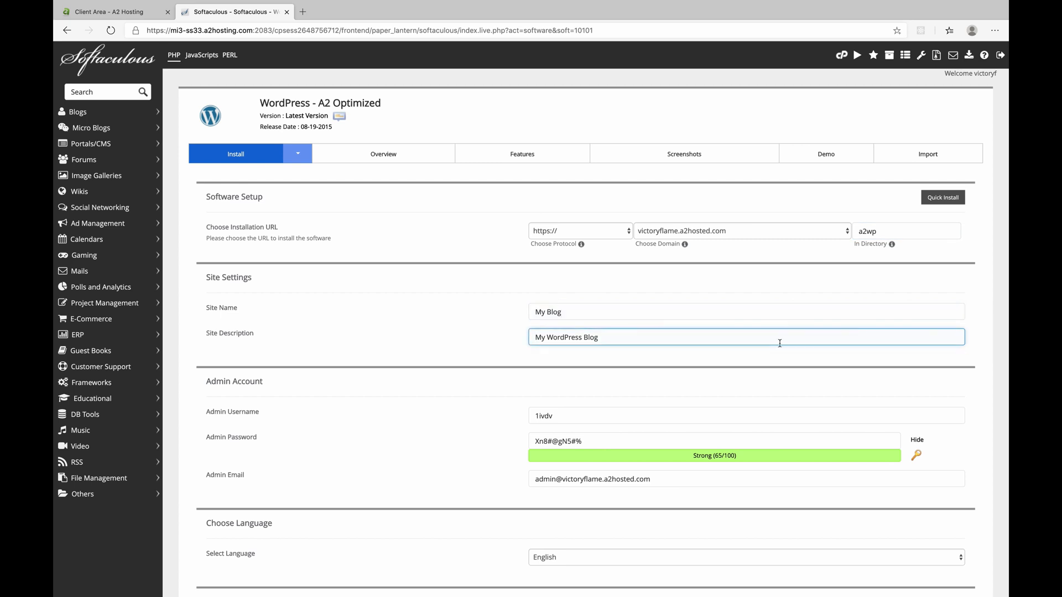
Step: Replace the admin username with admintutorial and enter a simpler custom admin password
{"action": "left_click", "coordinate": [759, 416]}
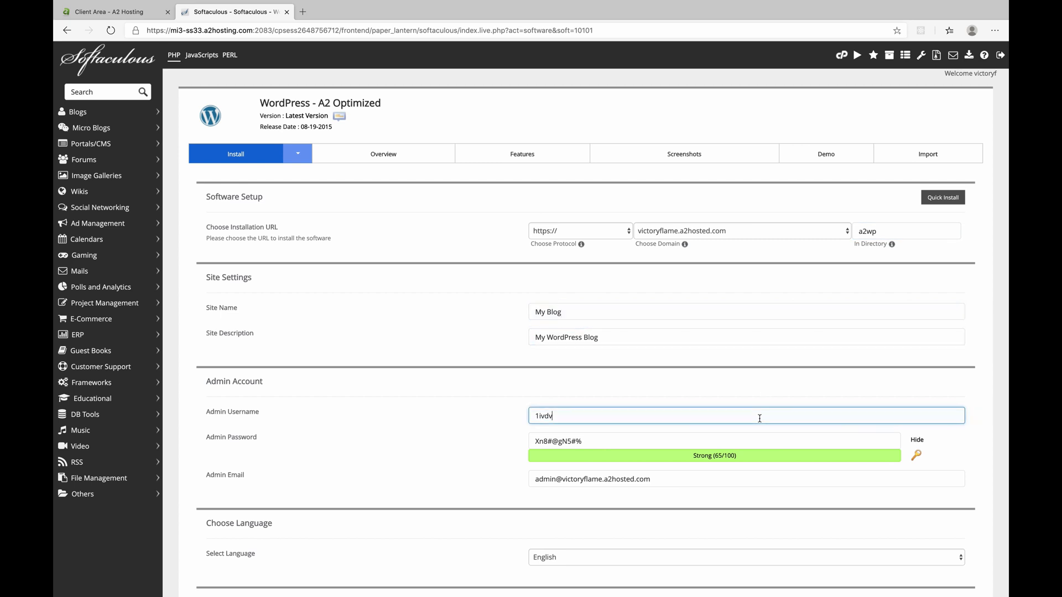
{"action": "double_click", "coordinate": [542, 416]}
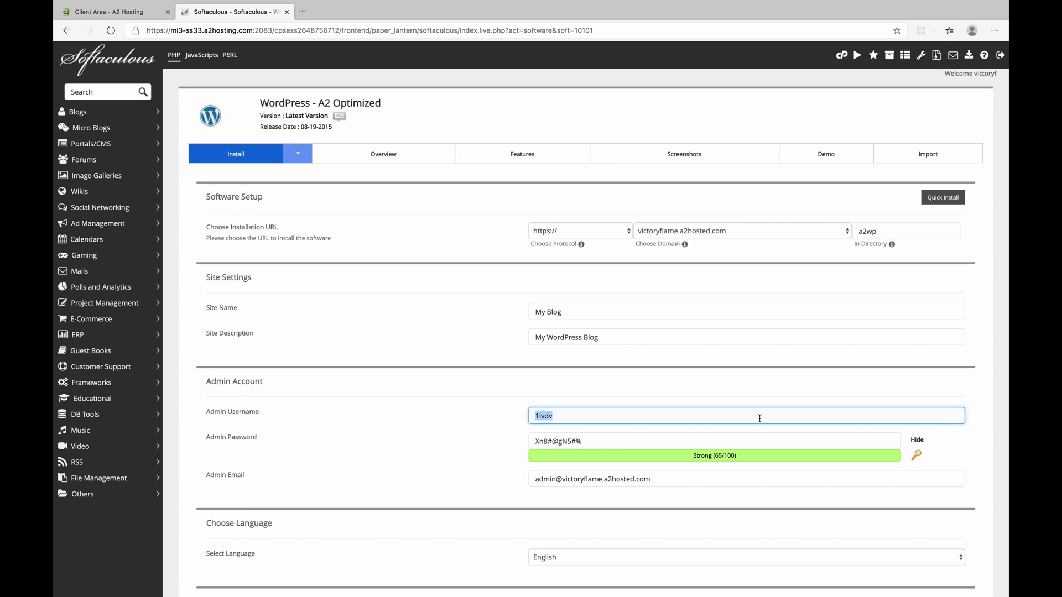
{"action": "type", "text": "admintutorial"}
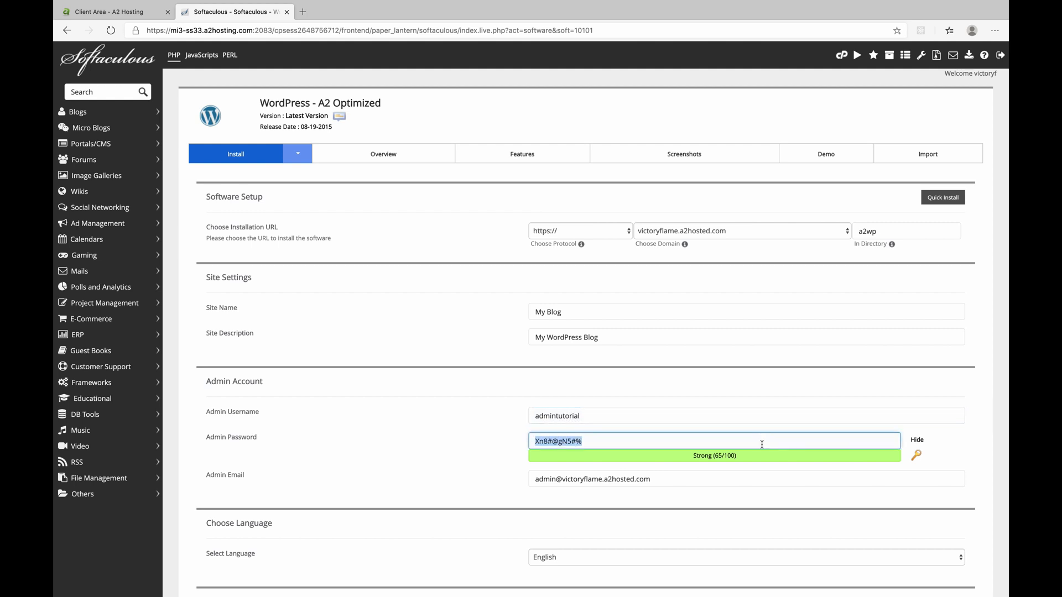
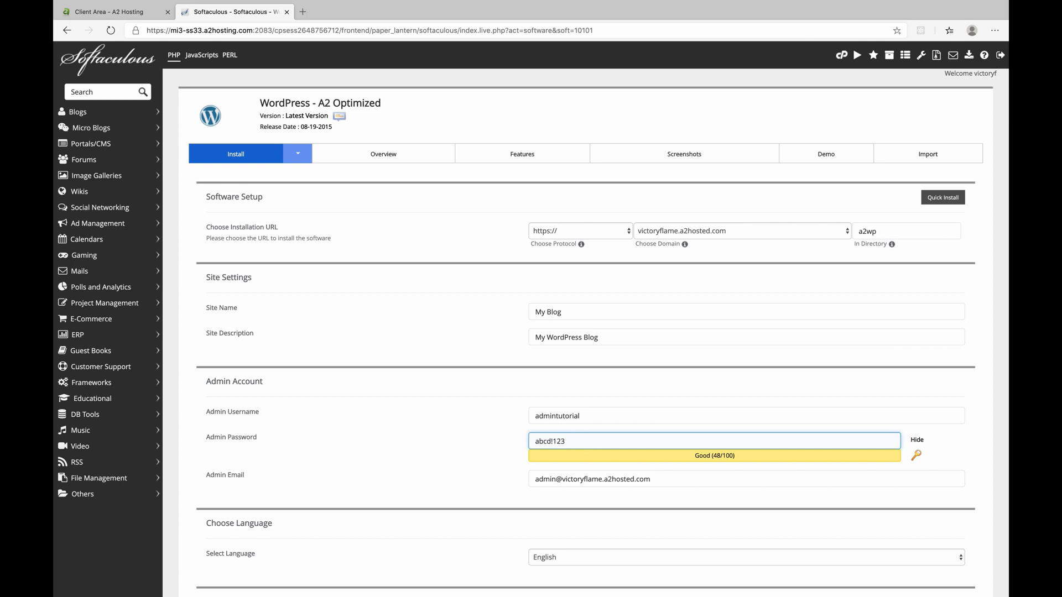
Step: Run the install, strengthen the password after the strength alert, and install WordPress into a2wp
{"action": "scroll", "scroll_direction": "down", "scroll_amount": 3}
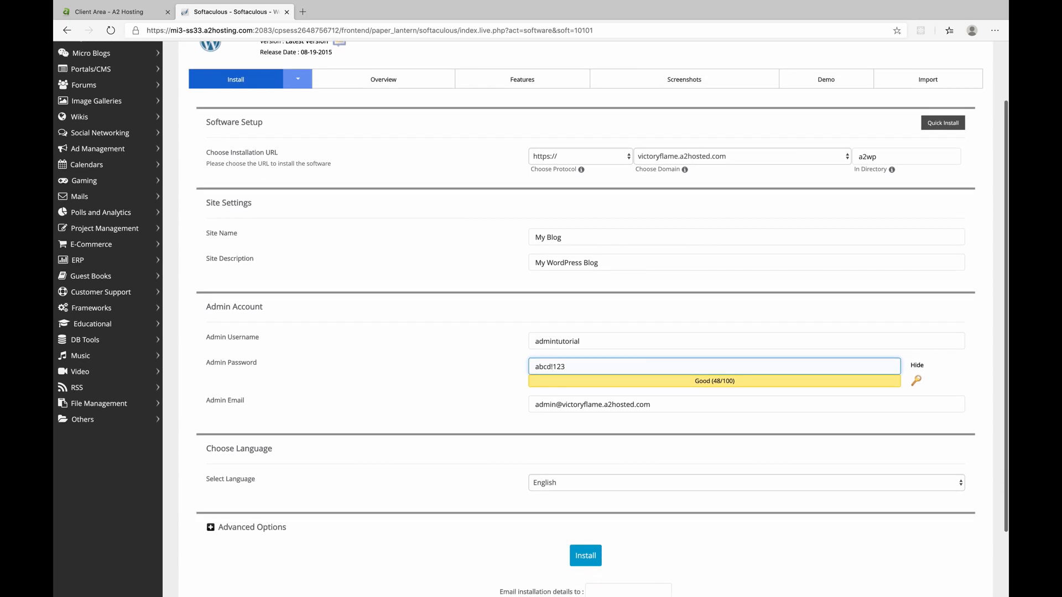
{"action": "scroll", "scroll_direction": "down", "scroll_amount": 3}
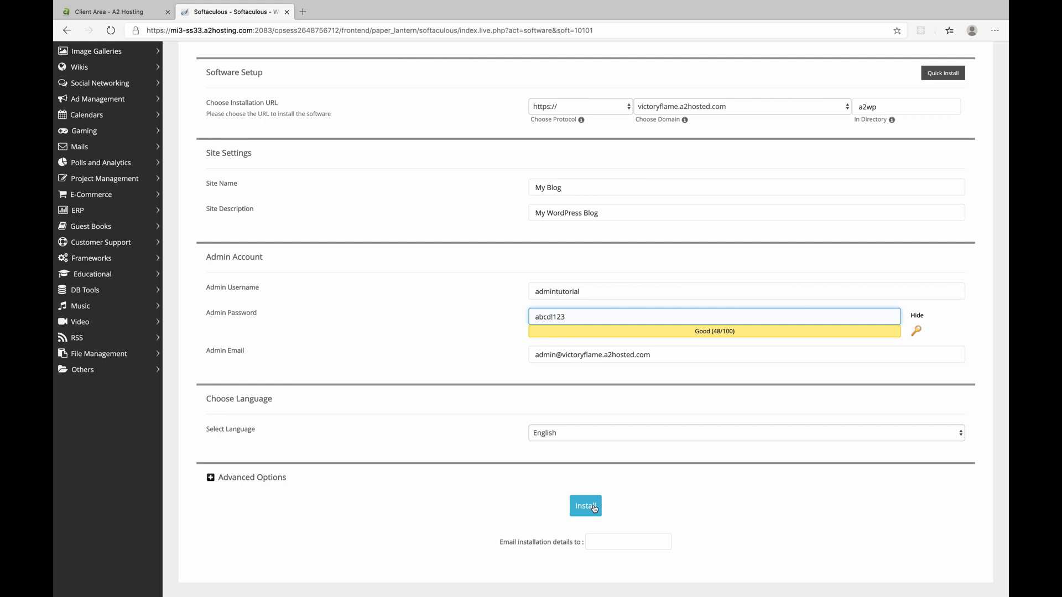
{"action": "left_click", "coordinate": [586, 507]}
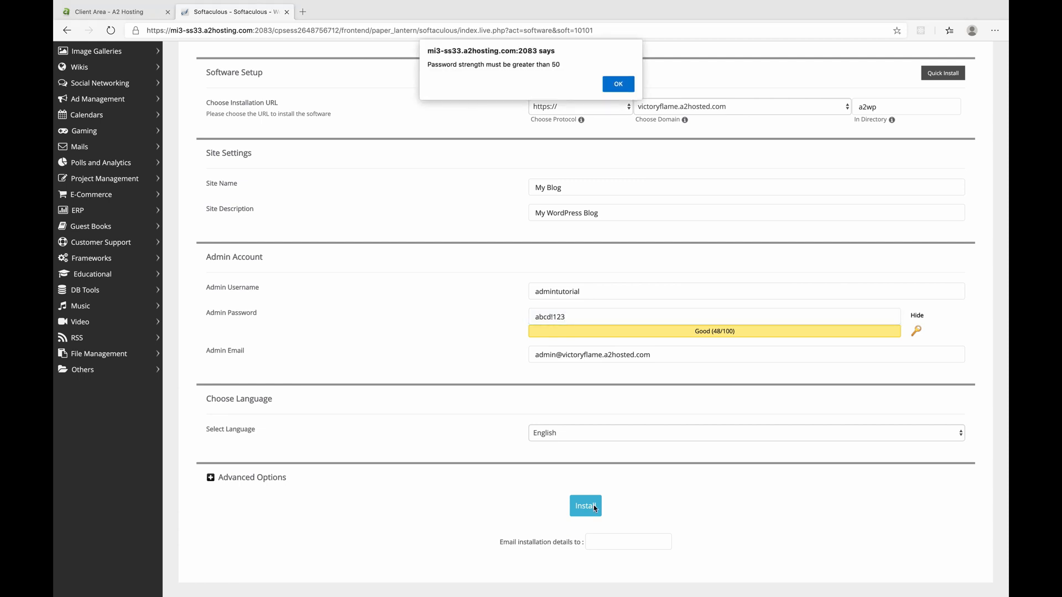
{"action": "left_click", "coordinate": [617, 84]}
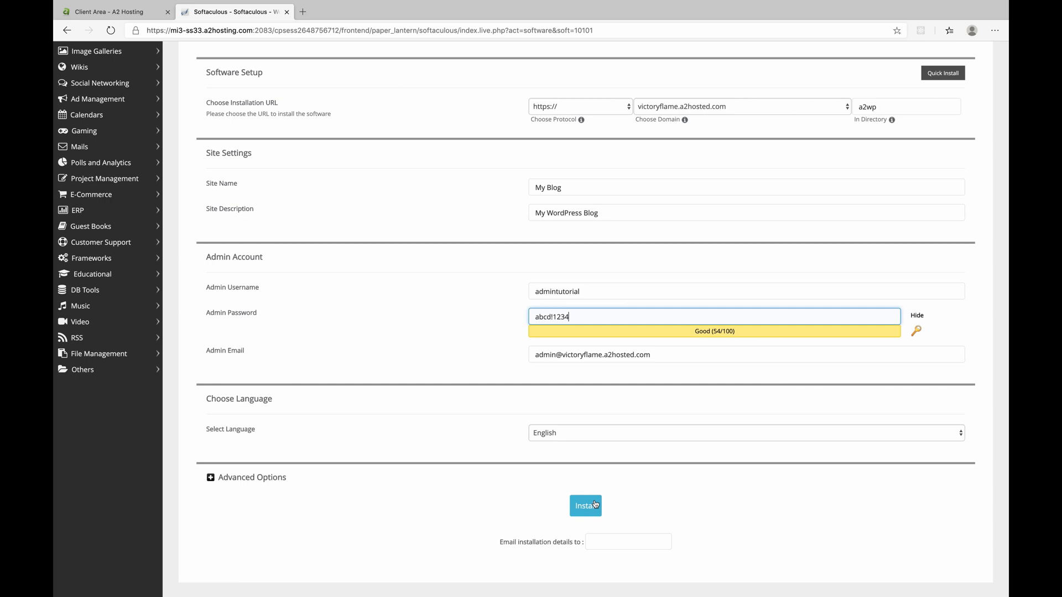
{"action": "left_click", "coordinate": [586, 506]}
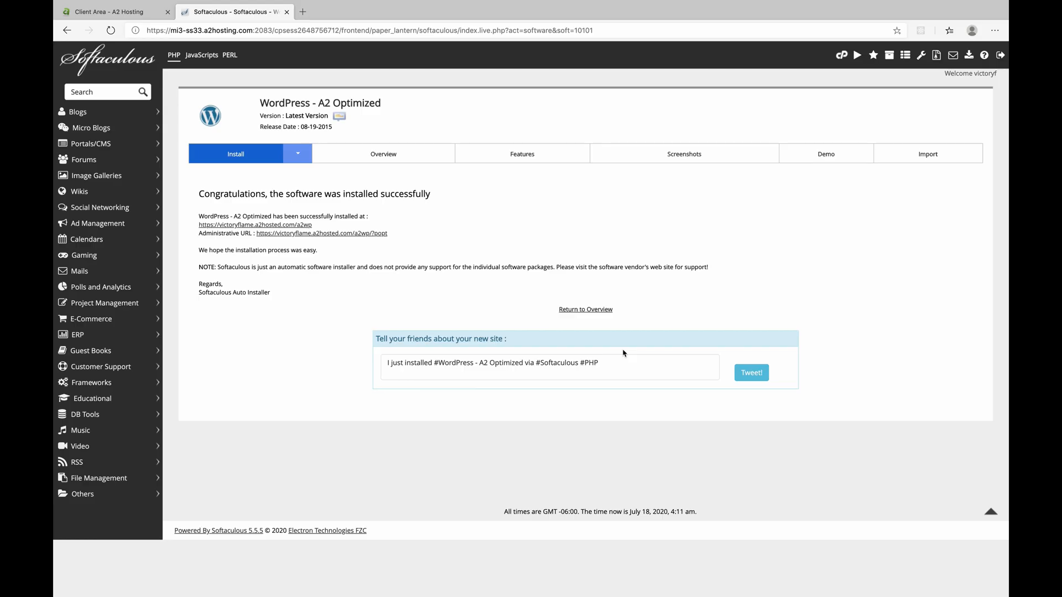
{"action": "mouse_move", "coordinate": [473, 316]}
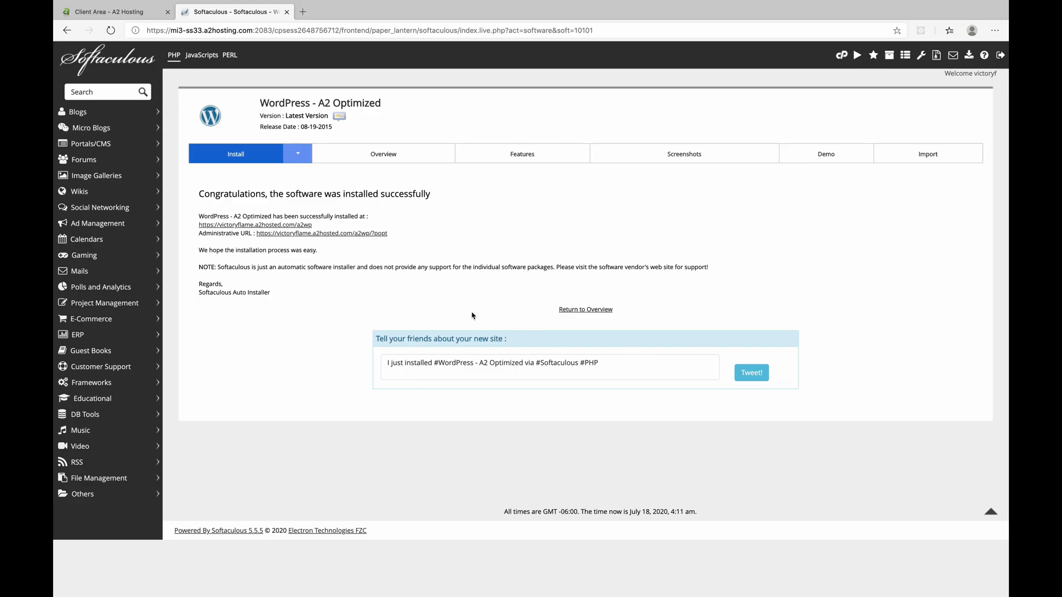
{"action": "mouse_move", "coordinate": [303, 225]}
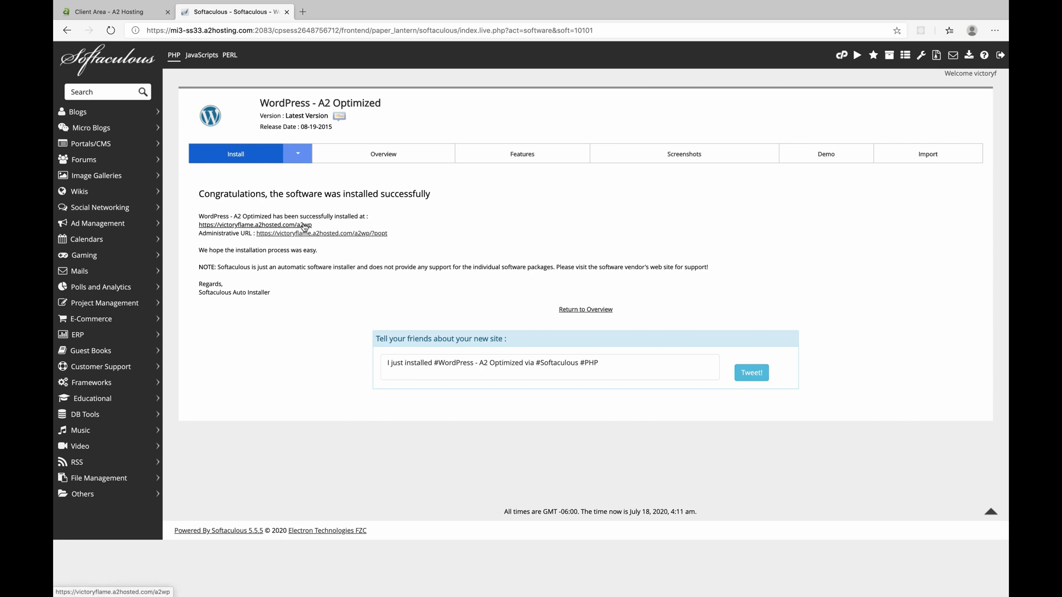
Step: View the new a2wp site, My Blog with its Hello world! post, from the success page link
{"action": "left_click", "coordinate": [254, 224]}
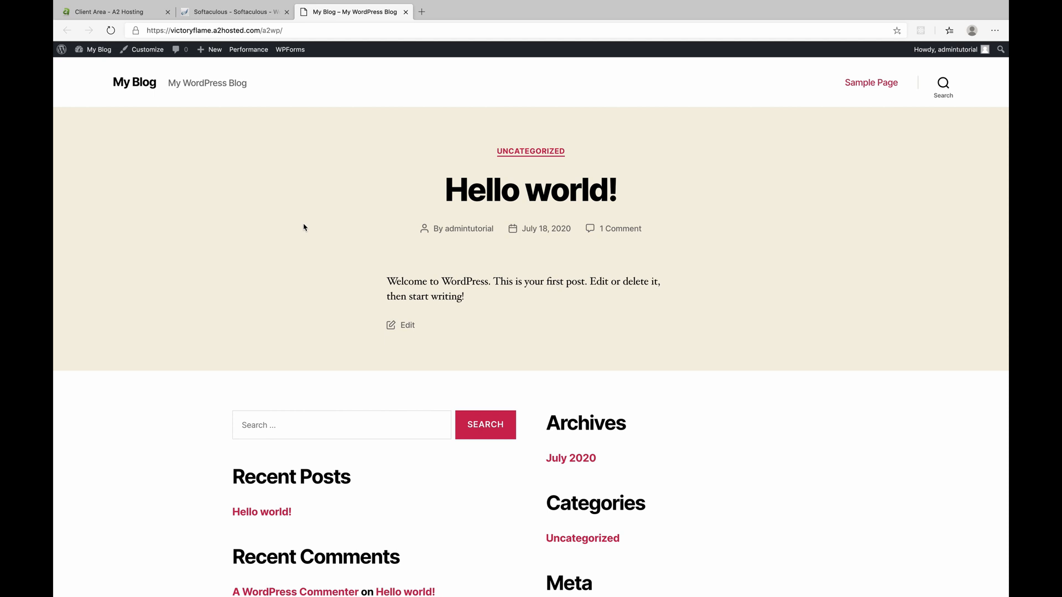
{"action": "scroll", "scroll_direction": "down", "scroll_amount": 3}
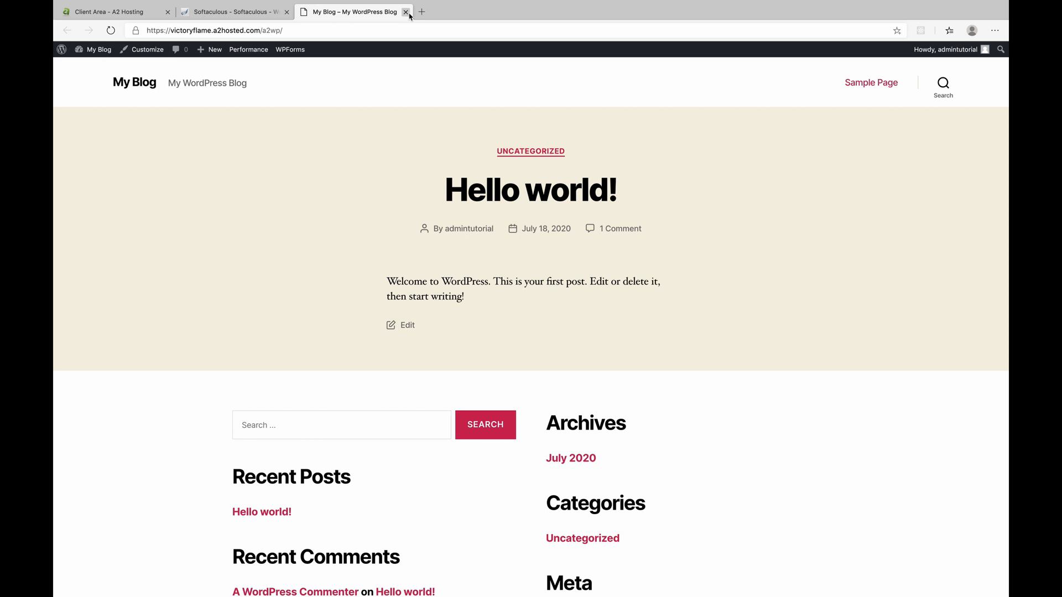
Step: Leave the site tab and load the My Blog admin dashboard via the Administrative URL
{"action": "left_click", "coordinate": [404, 11]}
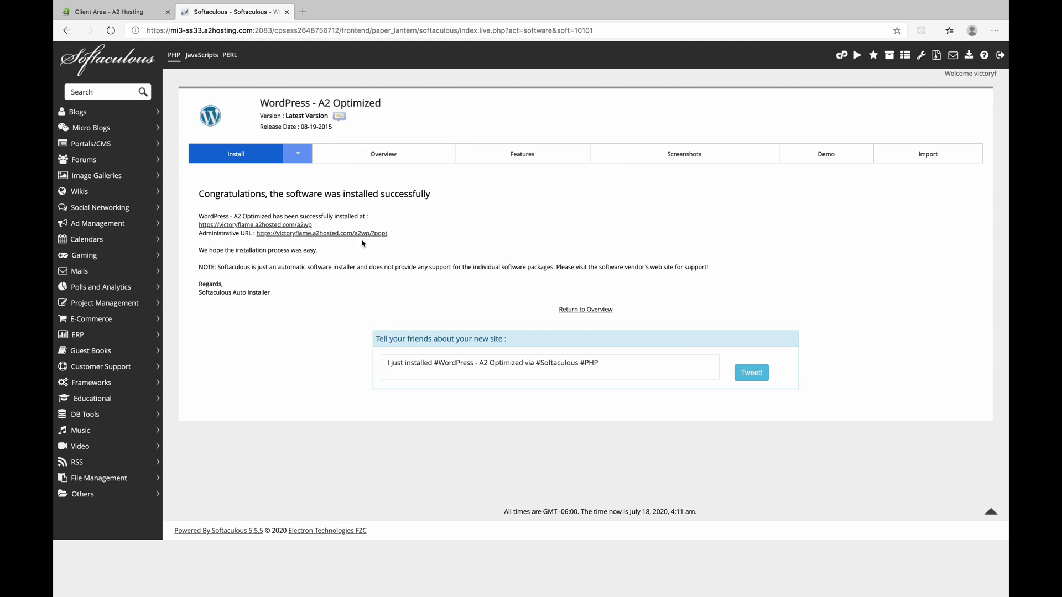
{"action": "mouse_move", "coordinate": [321, 239]}
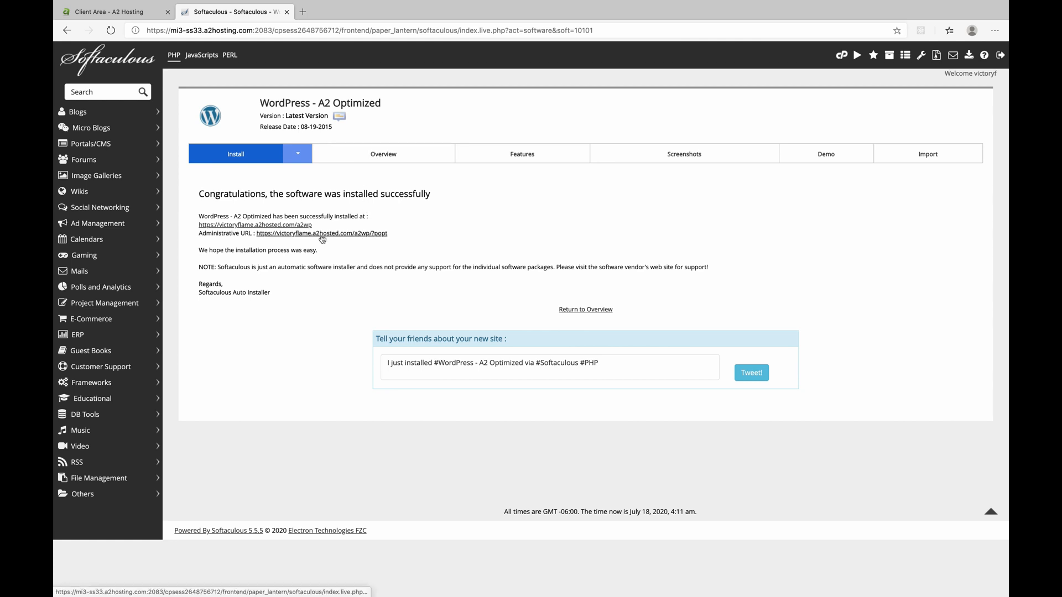
{"action": "left_click", "coordinate": [320, 234]}
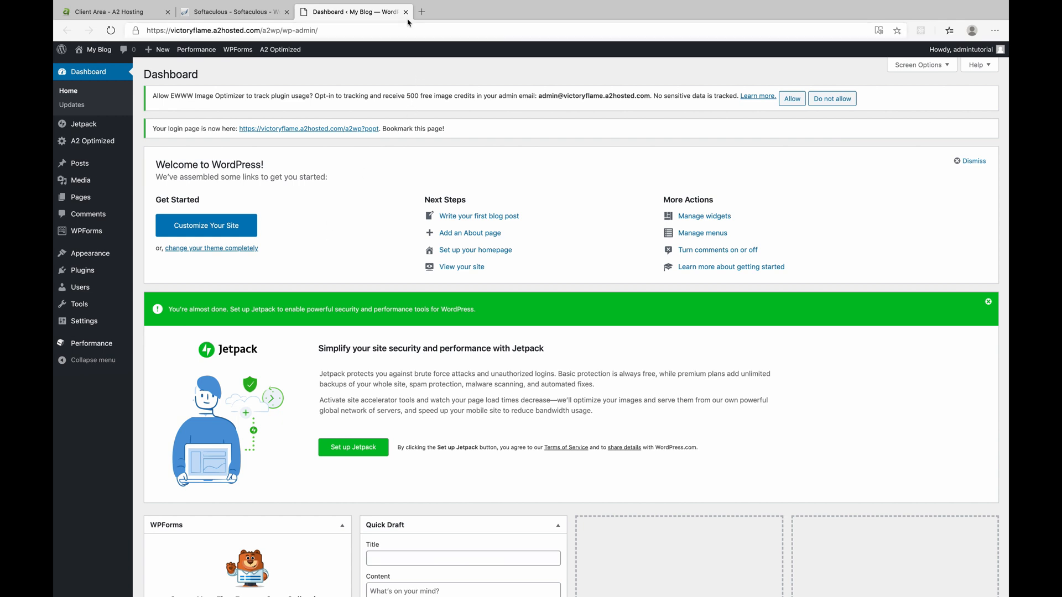
{"action": "mouse_move", "coordinate": [405, 11]}
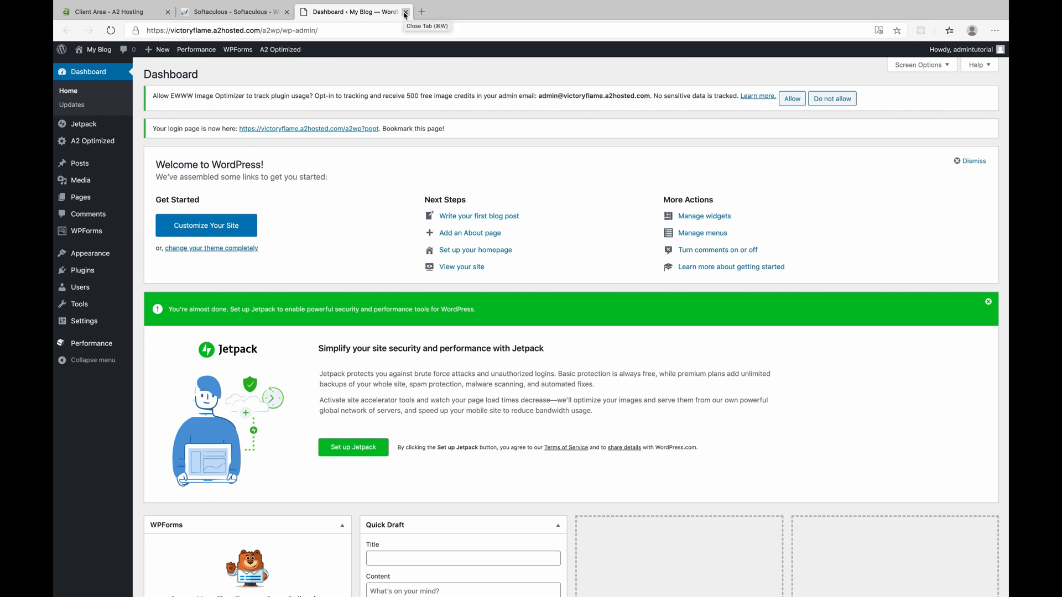
Step: Return to the WordPress – A2 Optimized page showing a2wp under Current Installations
{"action": "left_click", "coordinate": [403, 12]}
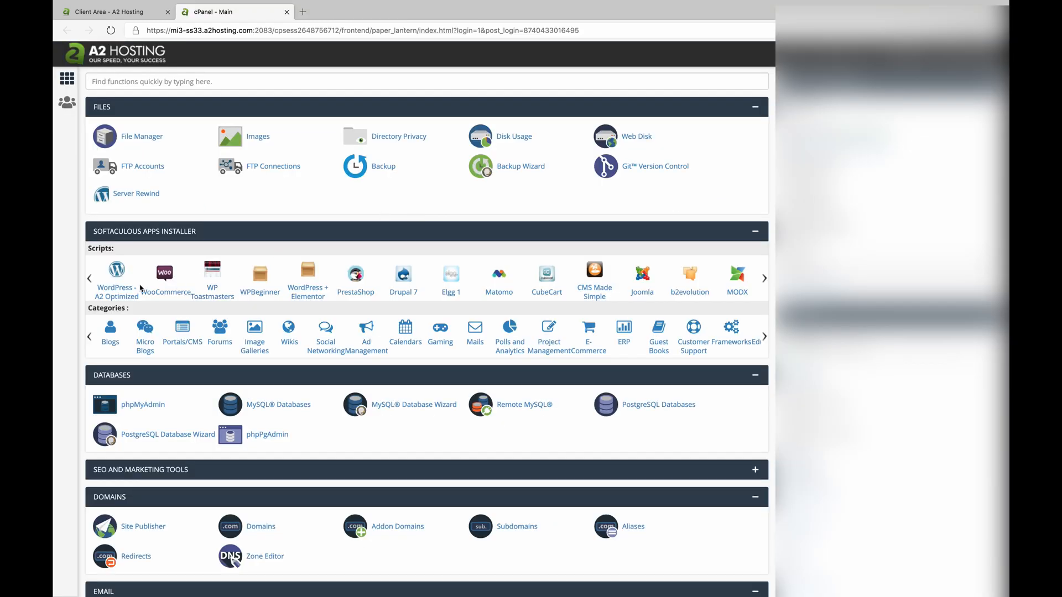
{"action": "left_click", "coordinate": [117, 270]}
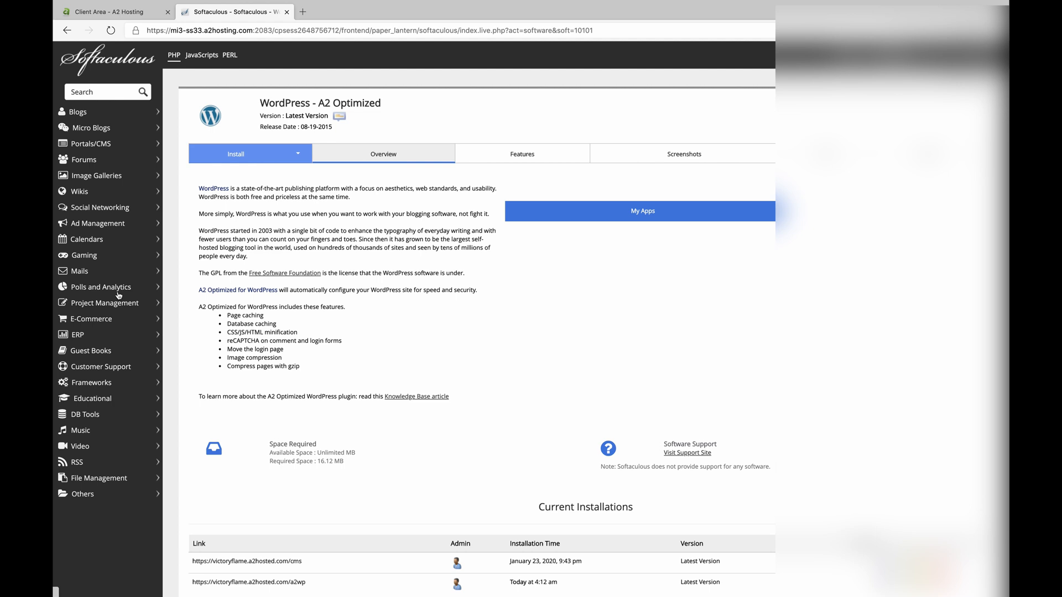
{"action": "scroll", "scroll_direction": "down", "scroll_amount": 3}
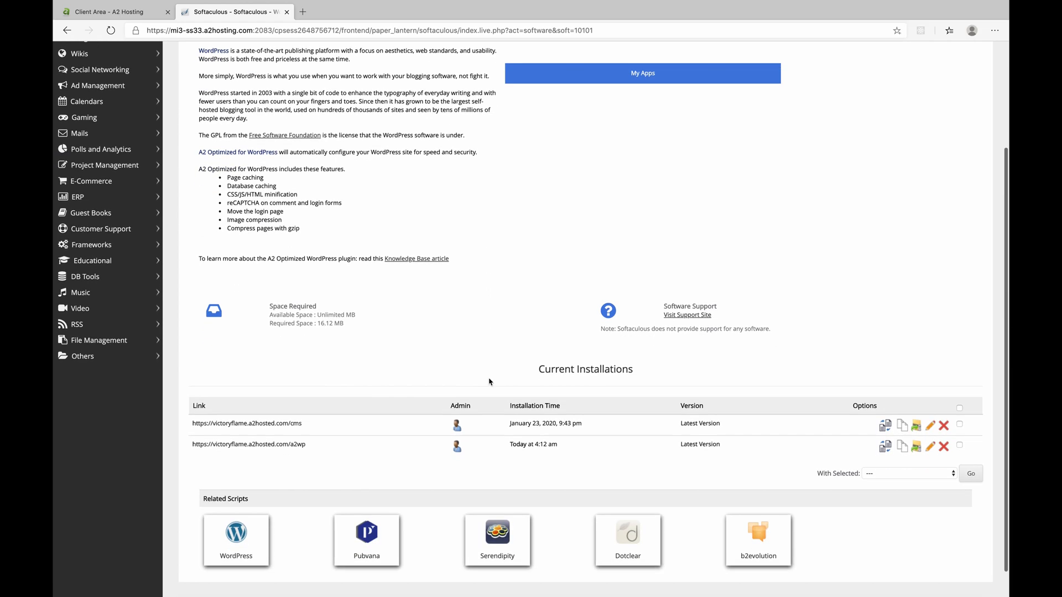
{"action": "scroll", "scroll_direction": "down", "scroll_amount": 3}
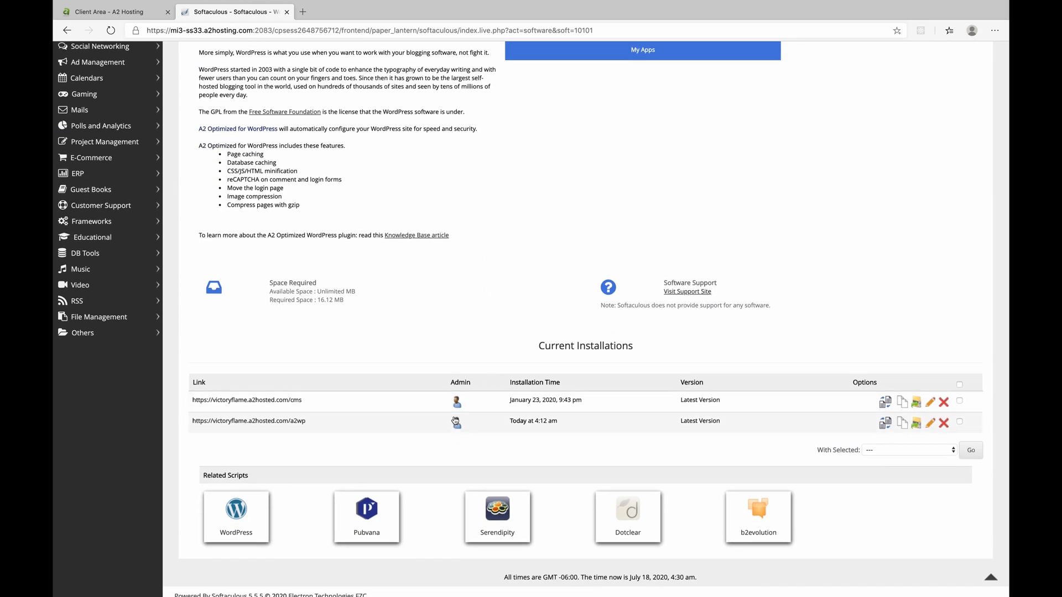